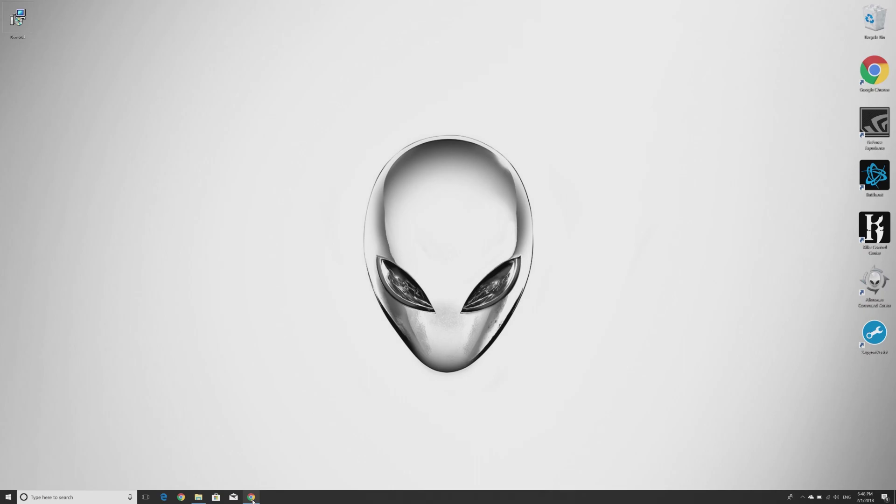
# View the OneDrive personal storage plans, from the free 5 GB tier to Office 365 Home
pyautogui.click(251, 497)
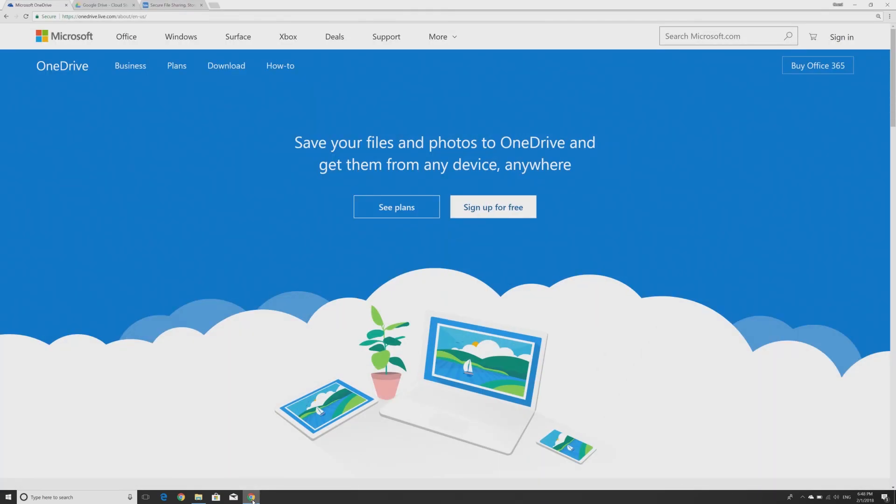
pyautogui.click(396, 206)
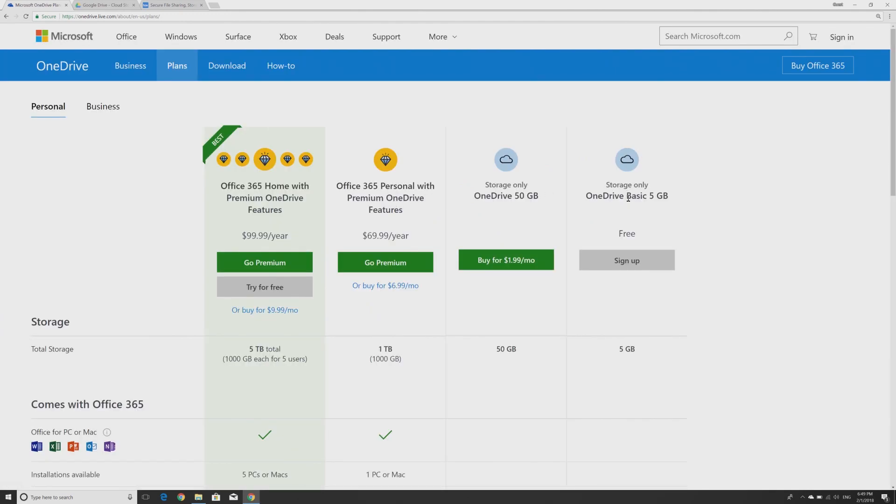
# View Google Drive's pricing guide with its 100 GB, 1 TB and 10 TB plans, then move to Dropbox
pyautogui.click(103, 4)
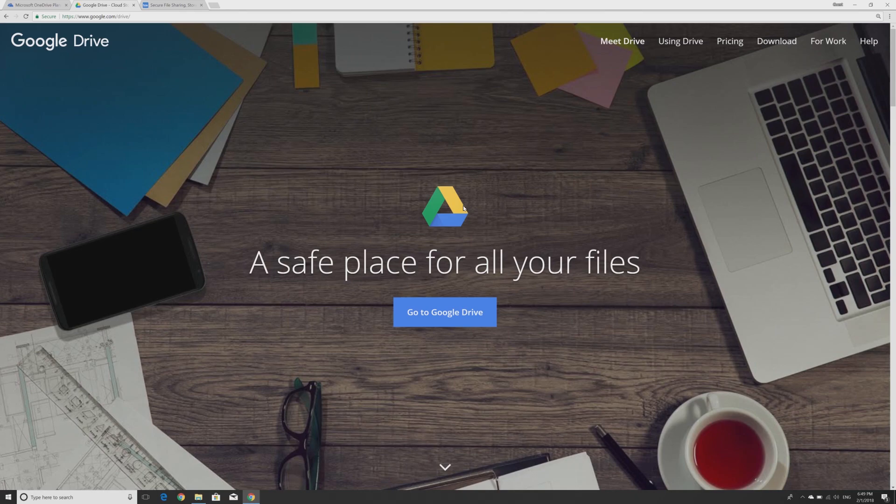
pyautogui.click(731, 41)
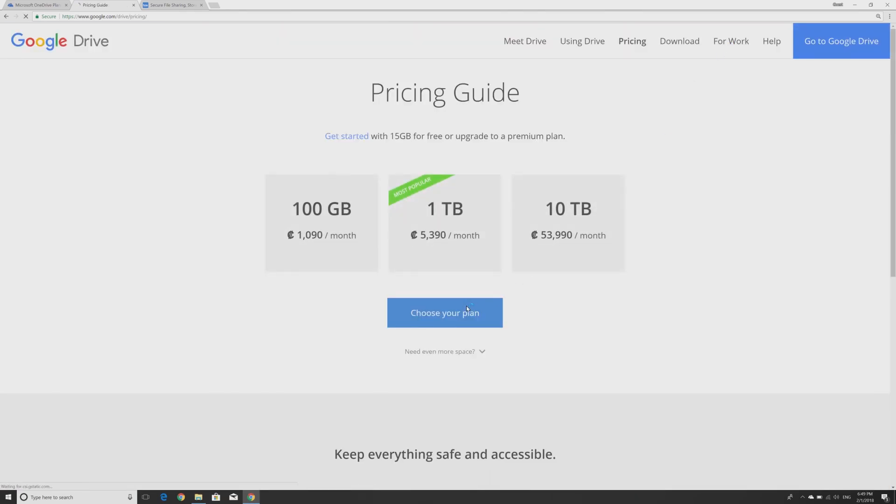
pyautogui.click(444, 313)
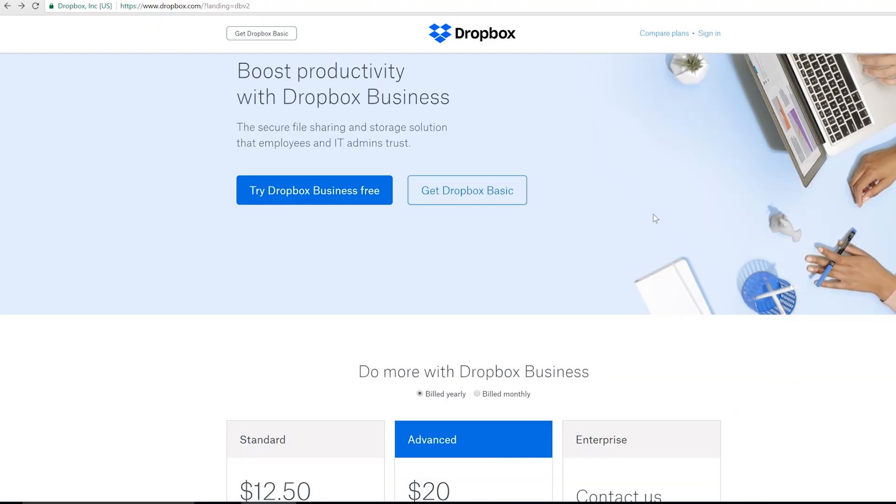
# Scroll down to the Dropbox Business pricing cards
pyautogui.scroll(-3)
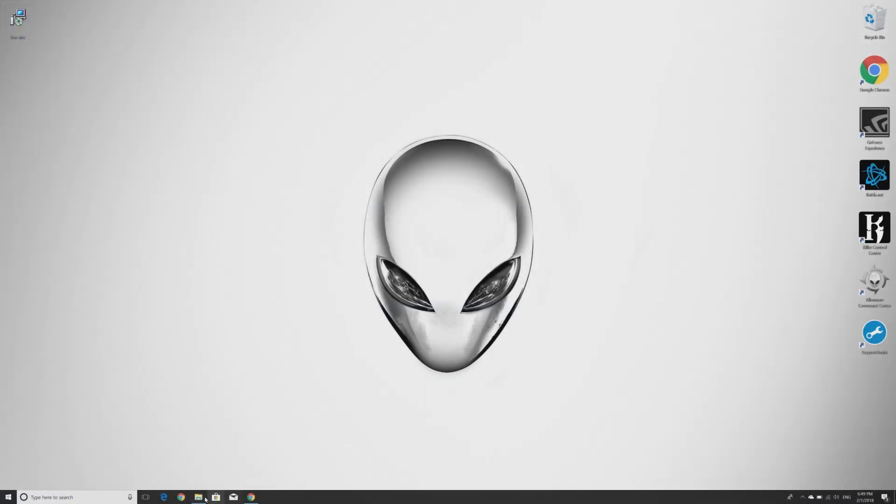
# Show the OneDrive sync folder in File Explorer with its online-only Documents, Music and Pictures folders
pyautogui.click(199, 497)
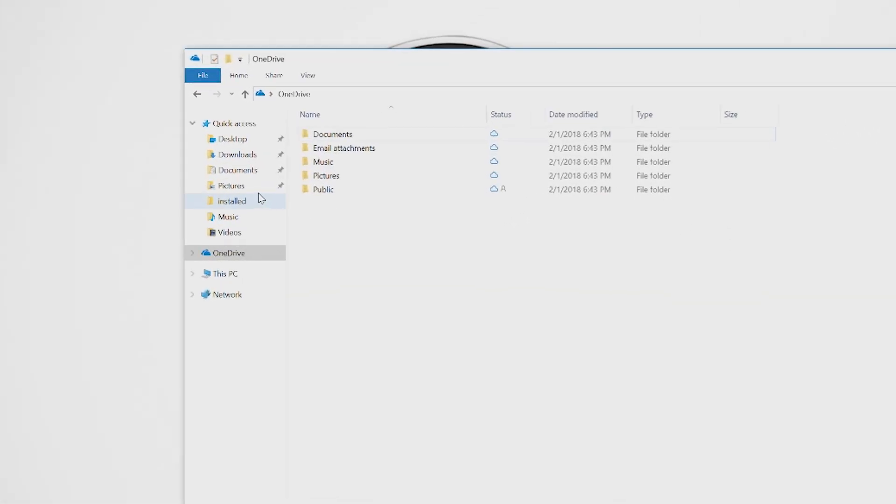
pyautogui.click(226, 253)
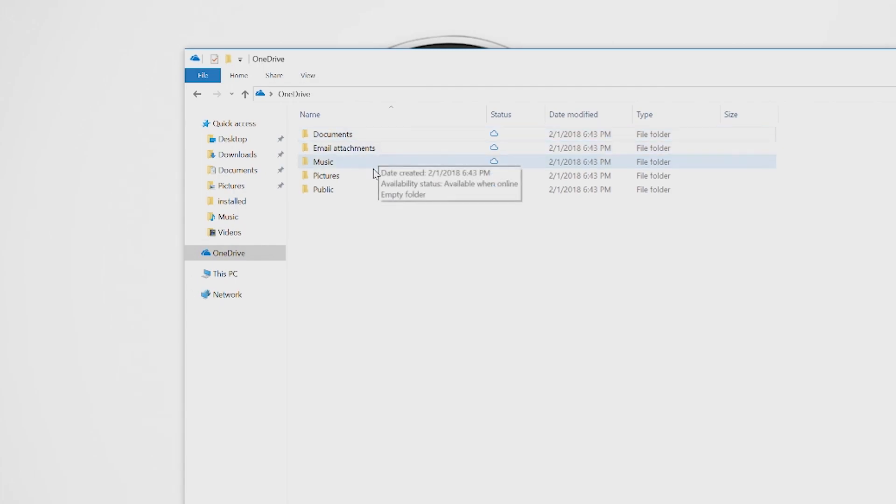
pyautogui.moveTo(360, 163)
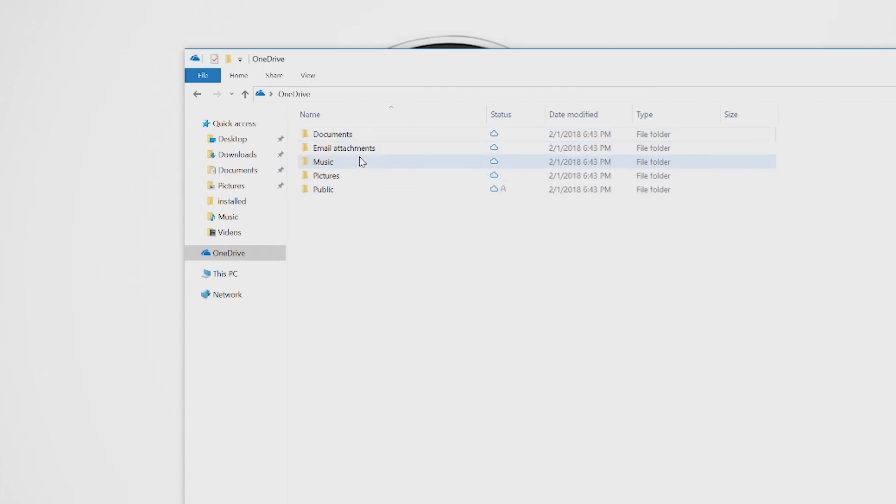